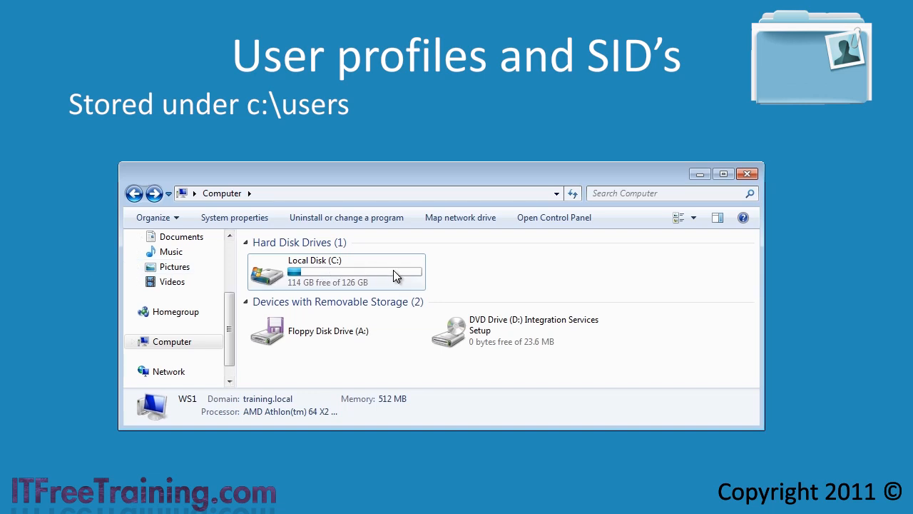
Browse from Local Disk (C:) into the Users folder to show where profiles are stored
double_click(336, 271)
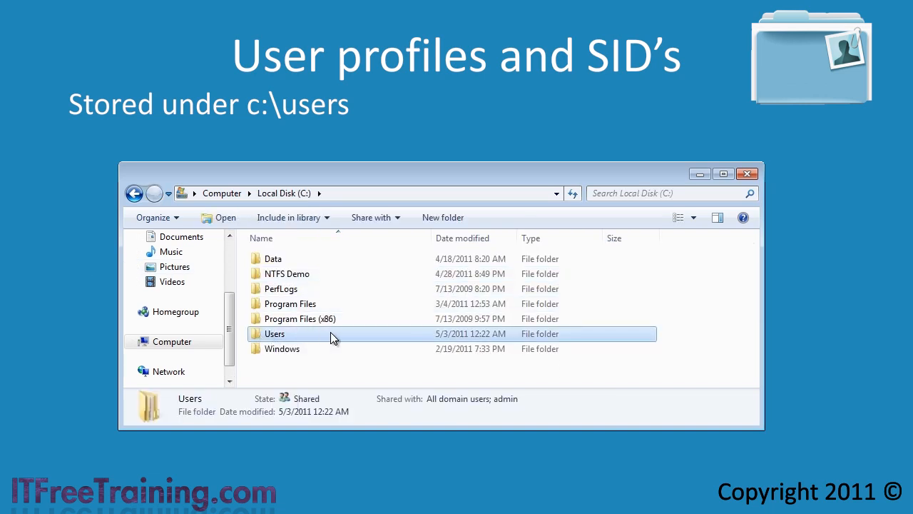
double_click(275, 333)
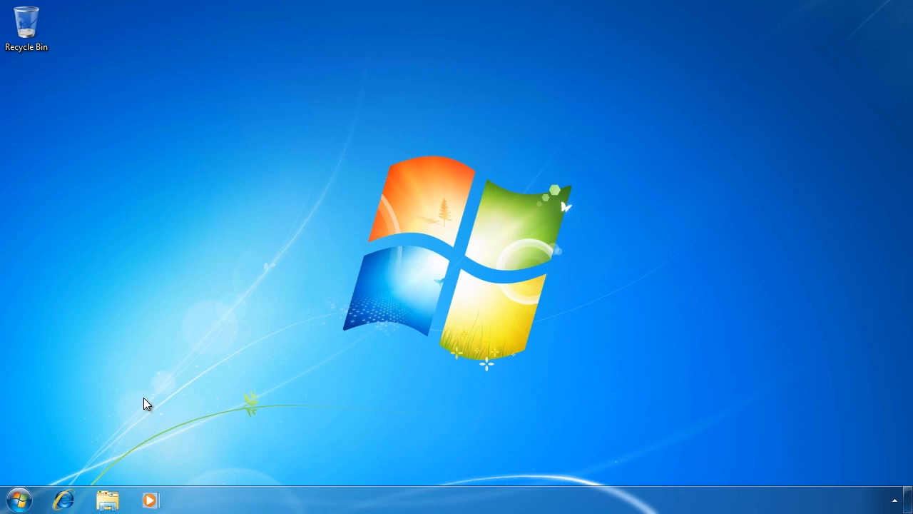
Search 'local' in the Start menu and launch Local Security Policy
click(14, 497)
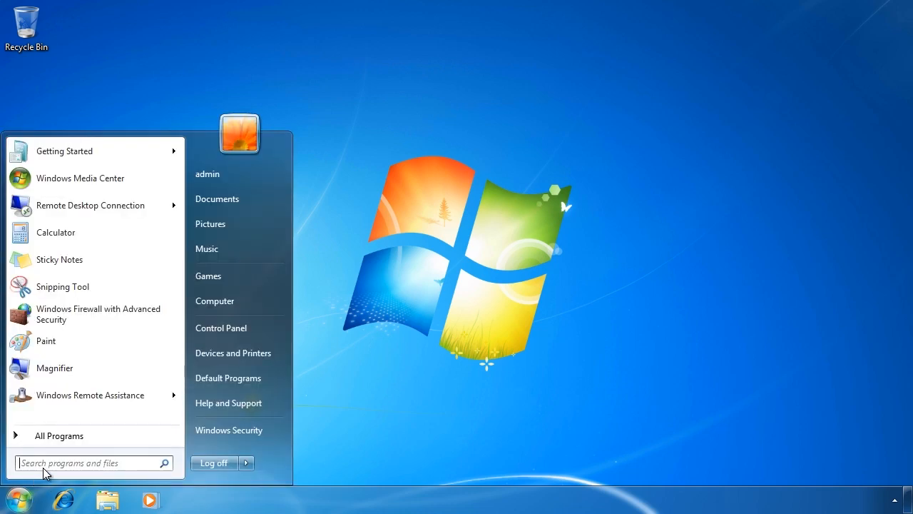
text(local)
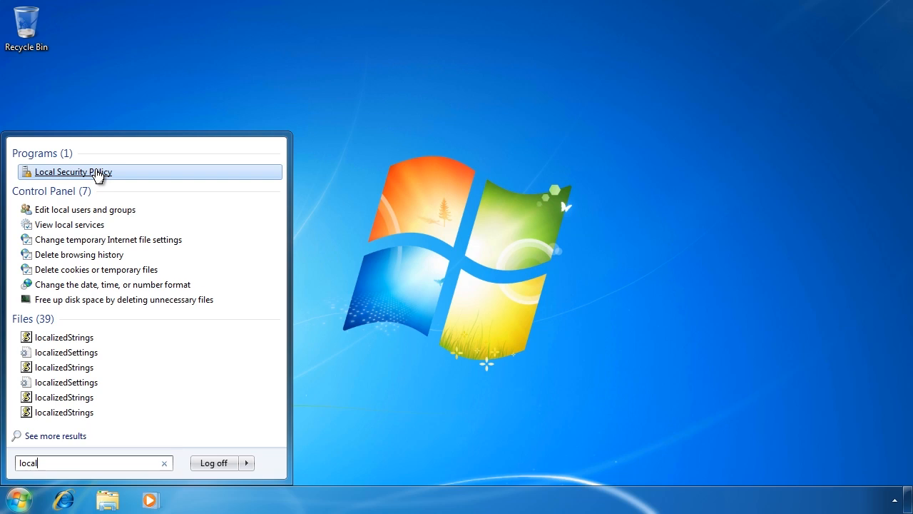
click(74, 171)
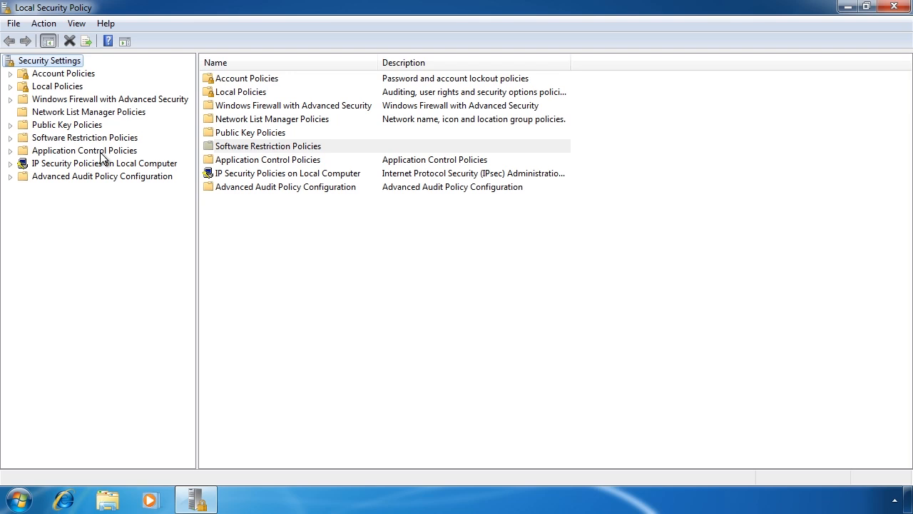
mouse_move(93, 127)
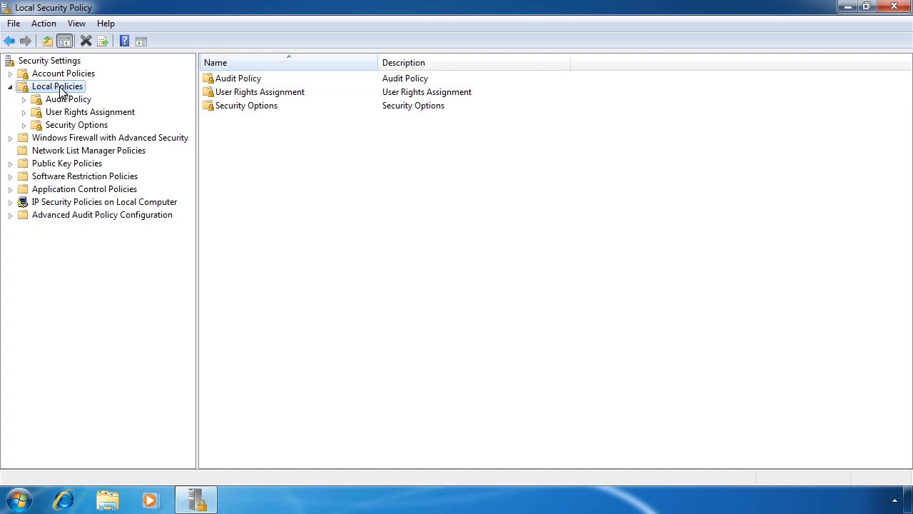
Open User Rights Assignment and highlight 'Allow log on locally' (Guest, Administrators, Users, Backup Operators)
click(91, 112)
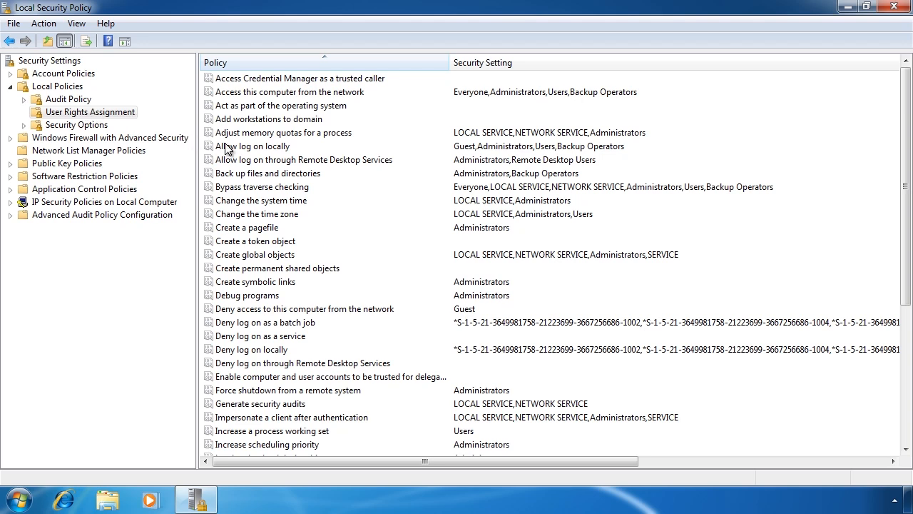
click(254, 145)
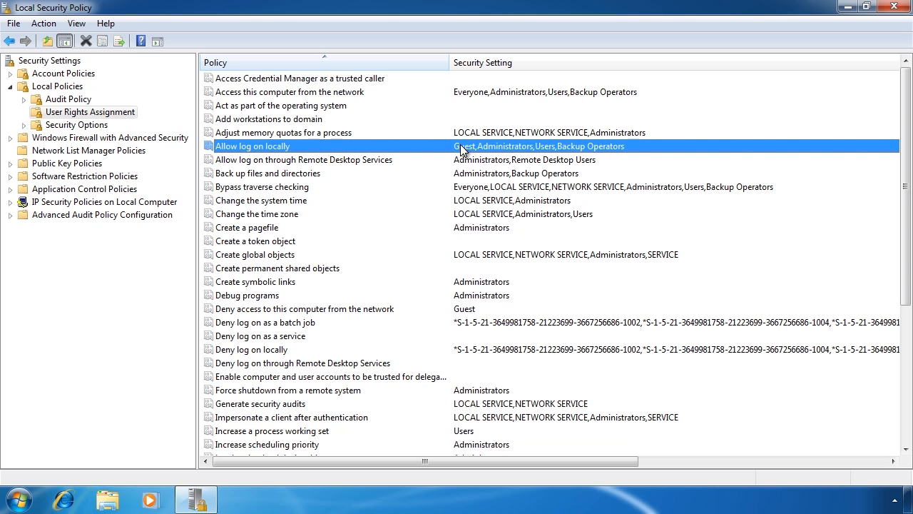
mouse_move(491, 151)
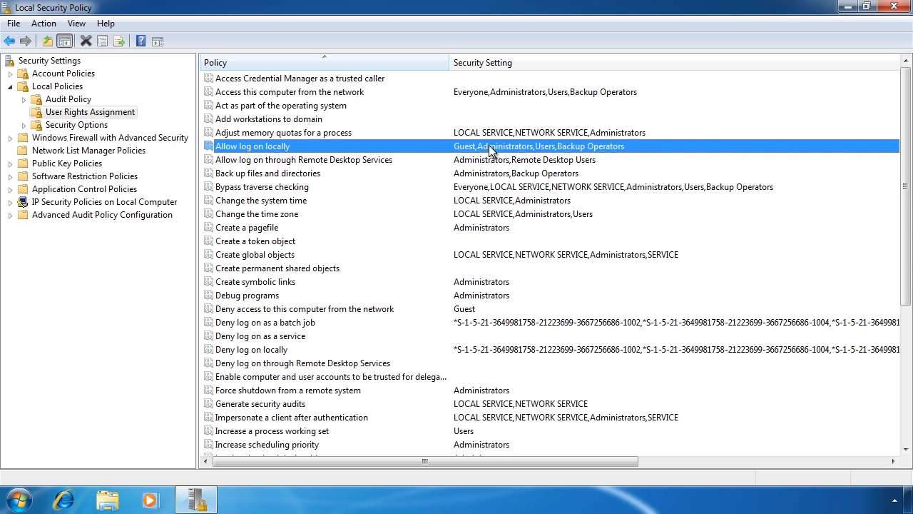
mouse_move(462, 160)
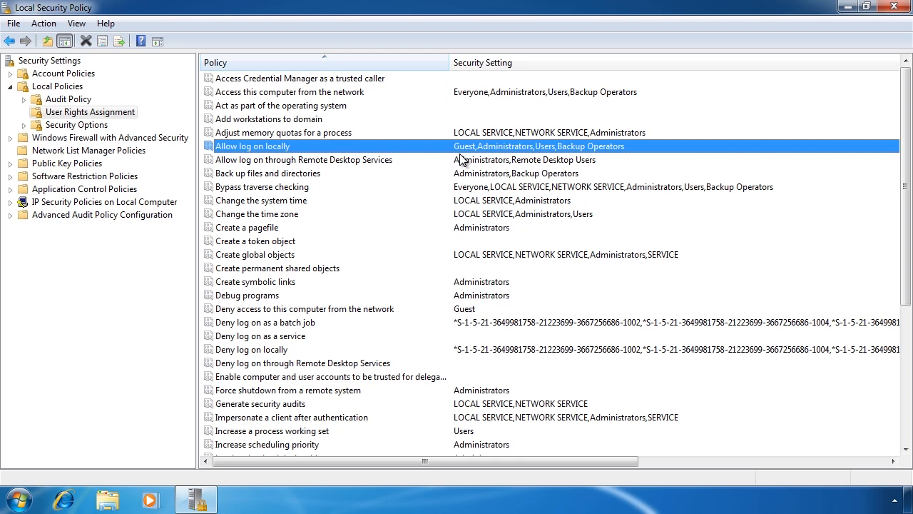
click(264, 200)
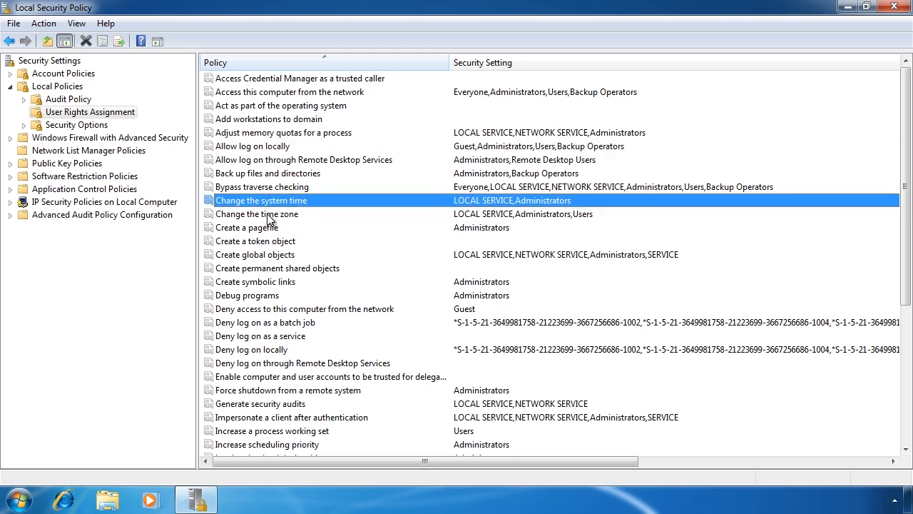
mouse_move(225, 214)
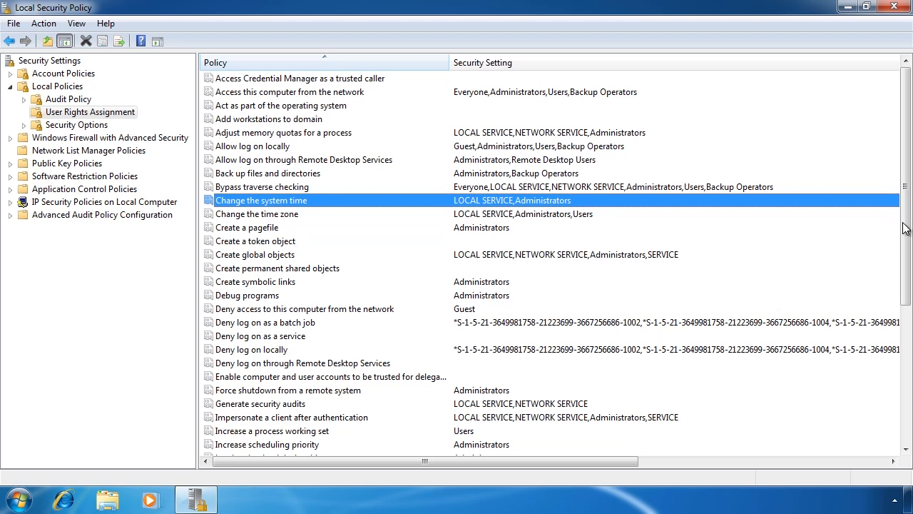
scroll(down, 3)
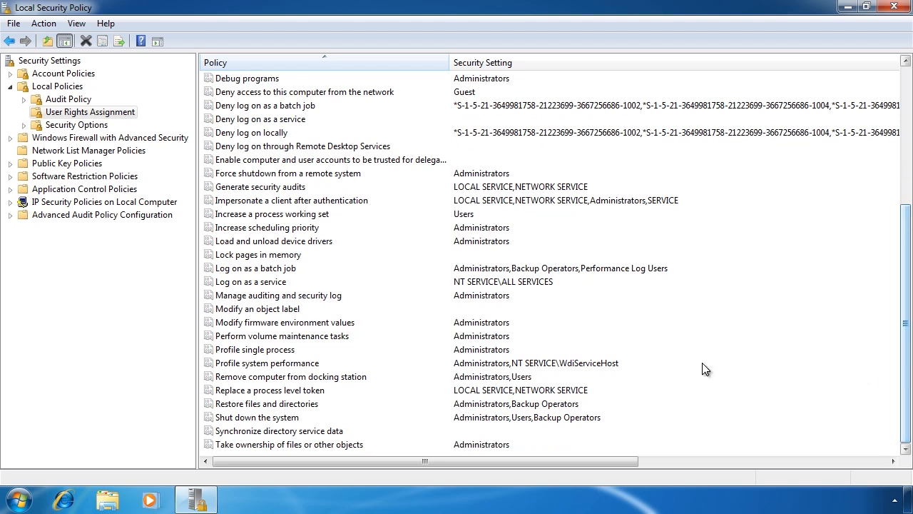
click(269, 403)
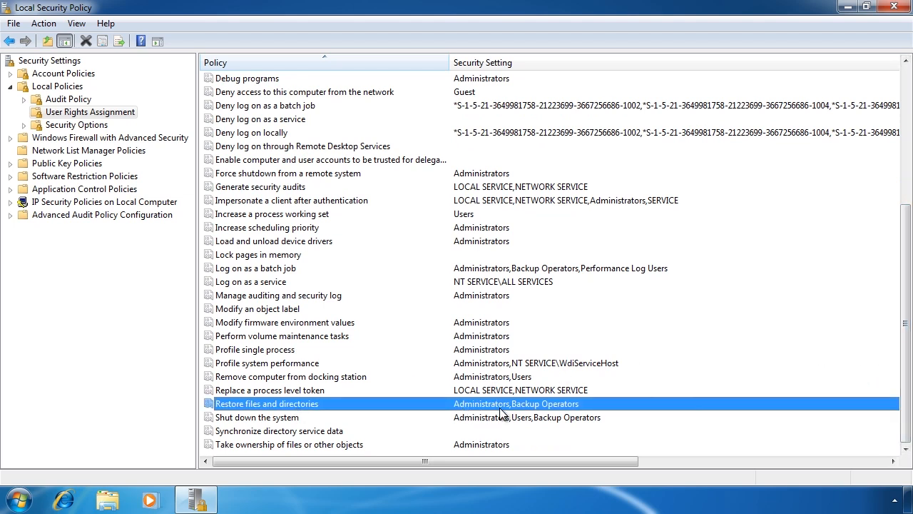
mouse_move(450, 415)
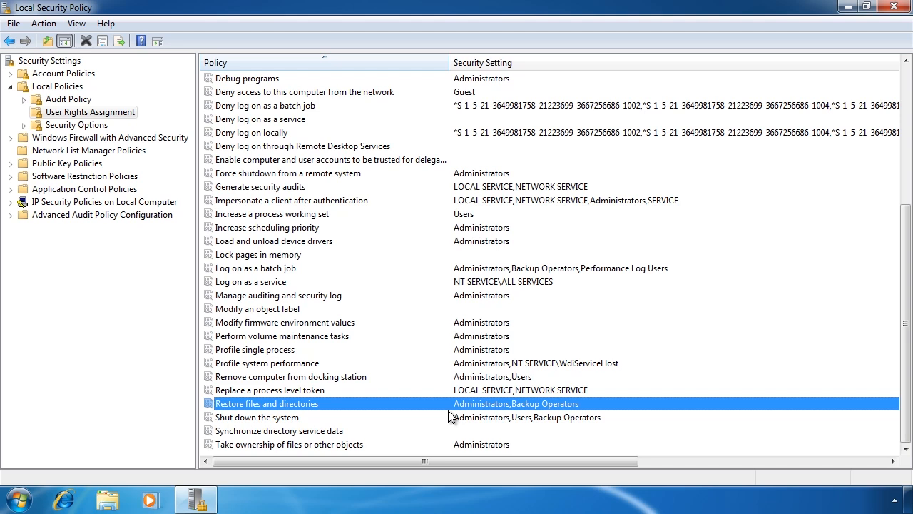
mouse_move(847, 35)
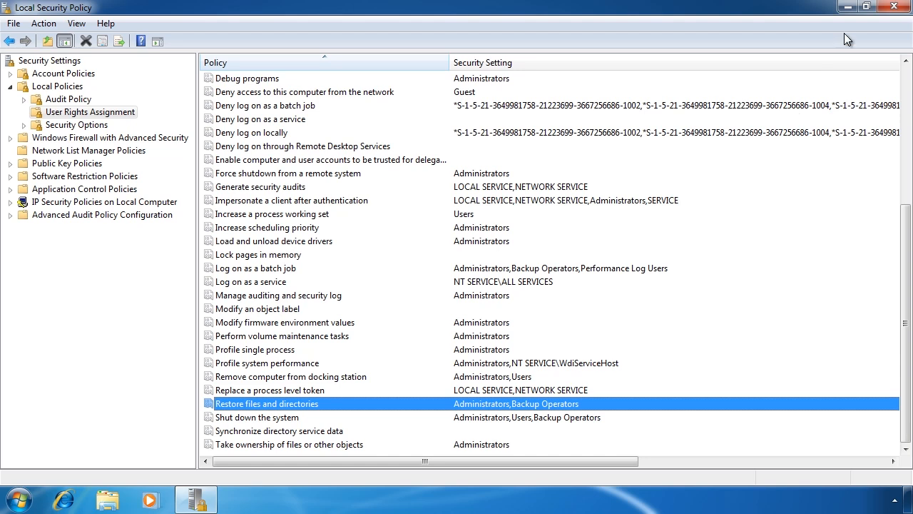
Close Local Security Policy and launch Performance Monitor from the Start menu search
click(893, 9)
text(per)
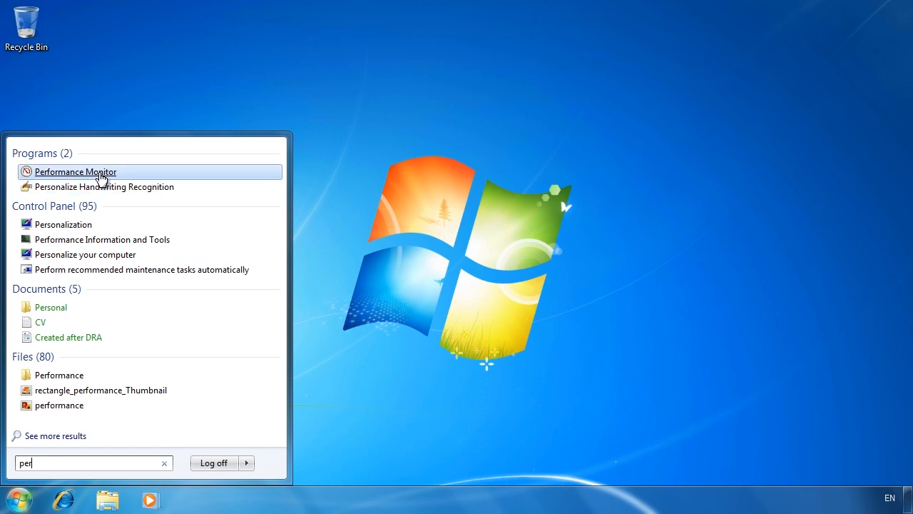
click(75, 171)
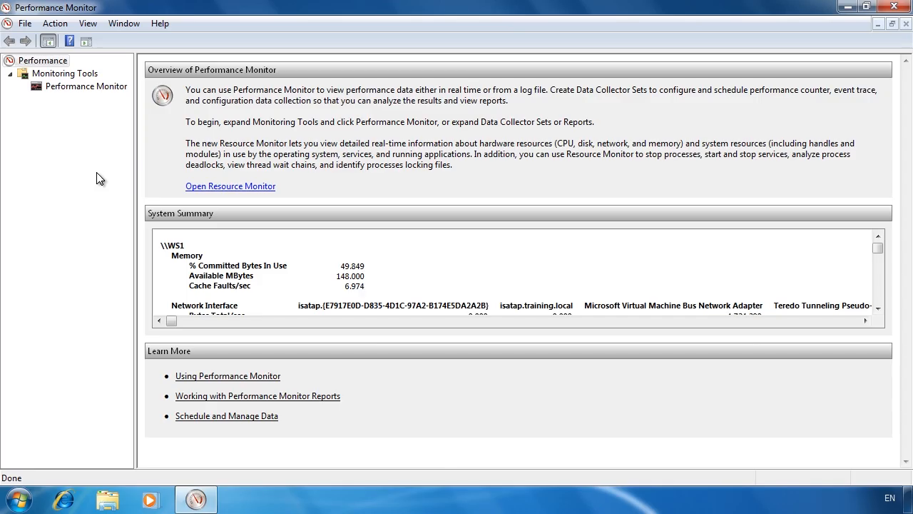
mouse_move(86, 156)
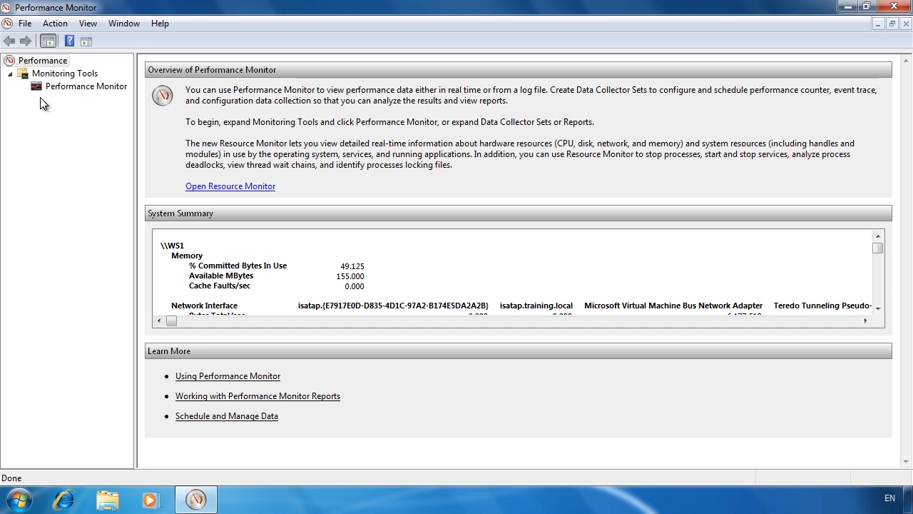
click(10, 8)
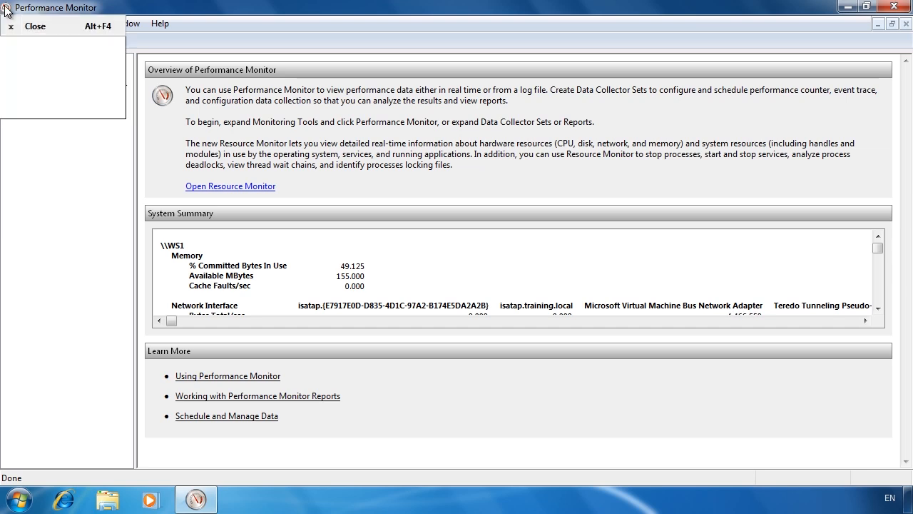
Close Performance Monitor, open C:\Users in Explorer, and search Start for 'per'
click(107, 500)
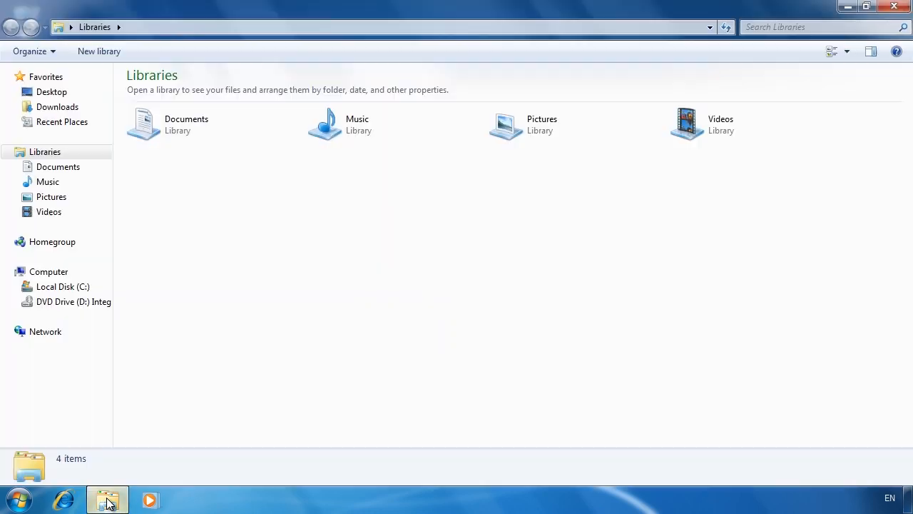
click(63, 287)
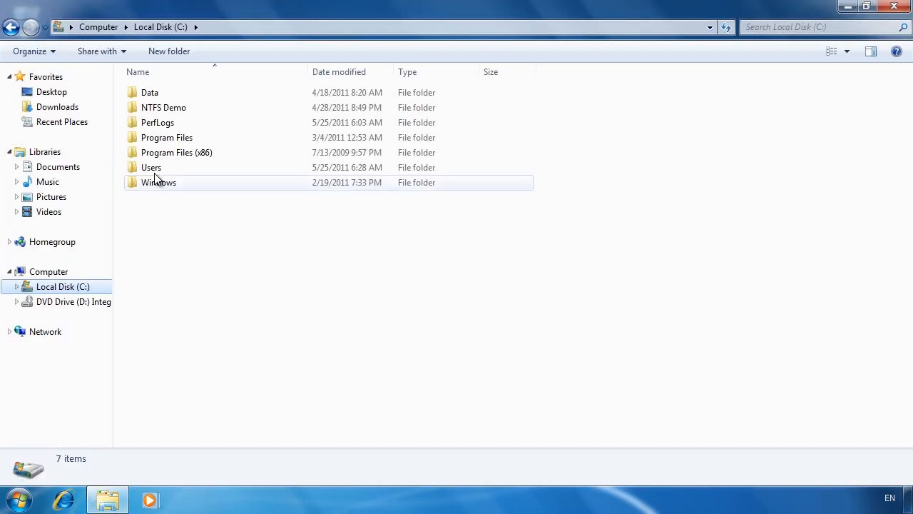
double_click(150, 167)
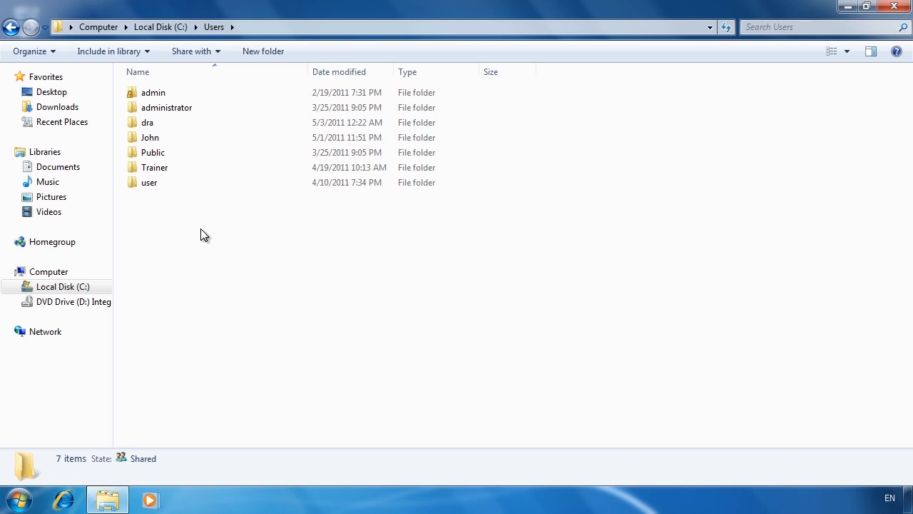
click(15, 495)
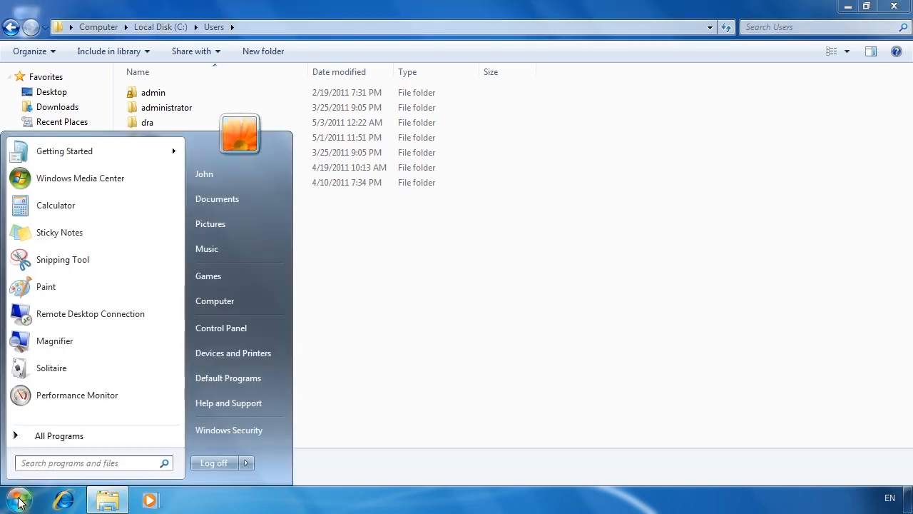
text(per)
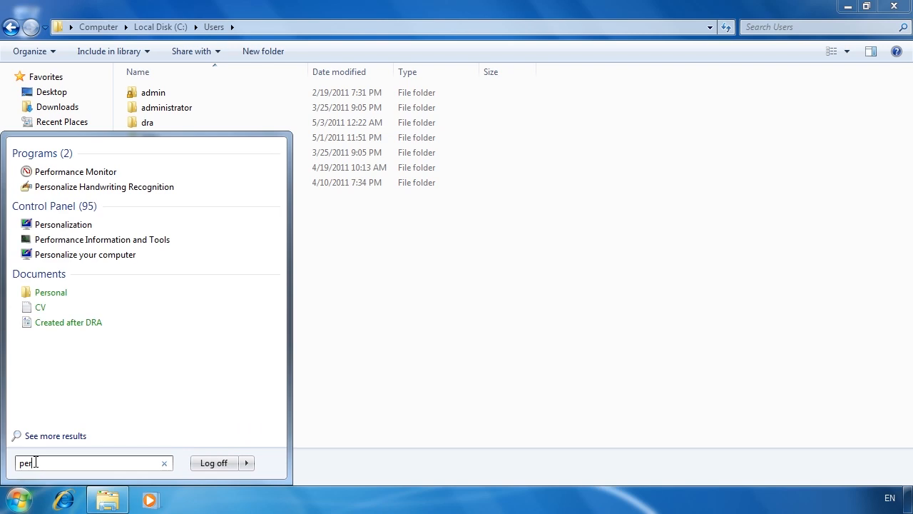
Run Performance Monitor as ws1\monitor using Run as different user
right_click(75, 172)
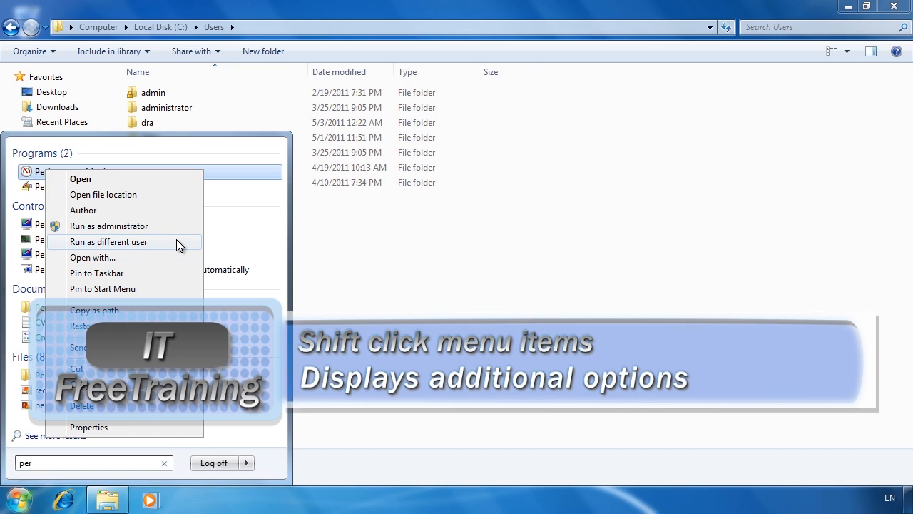
click(108, 241)
text(ws1\monitor)
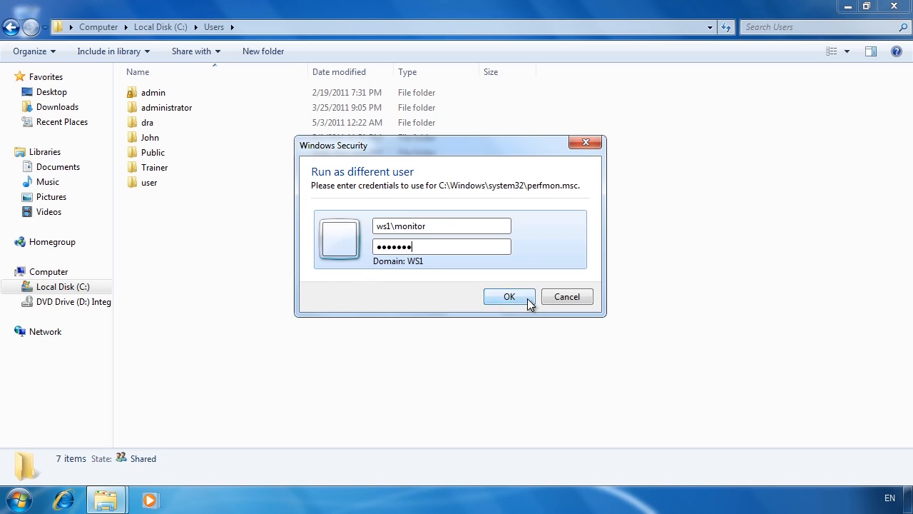
click(509, 296)
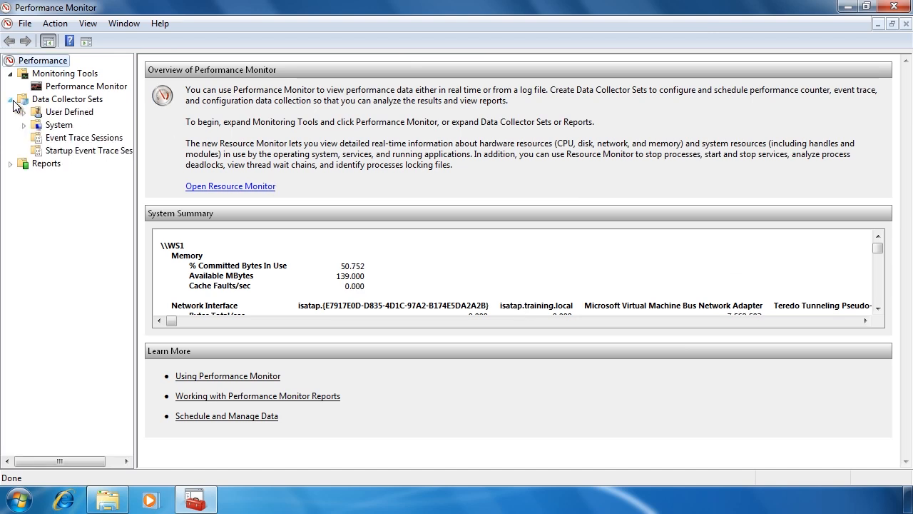
Expand Data Collector Sets > System, then close Performance Monitor
click(23, 125)
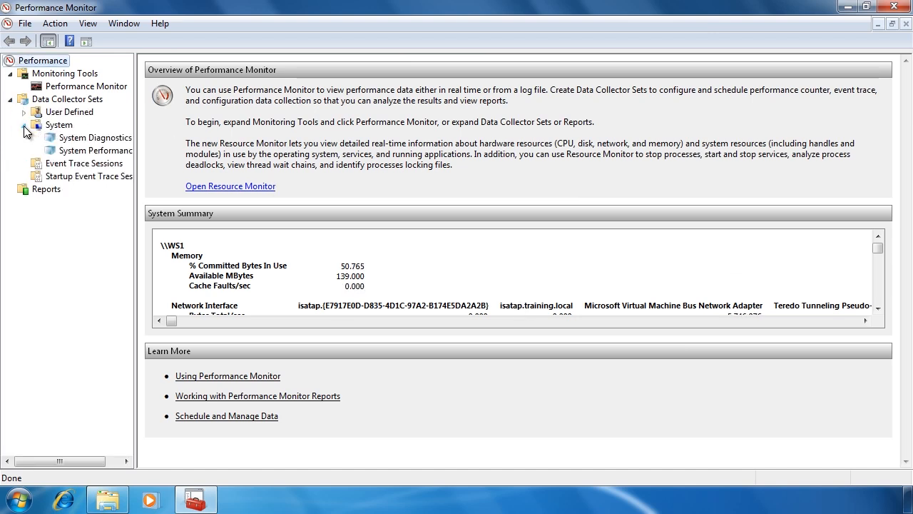
click(95, 149)
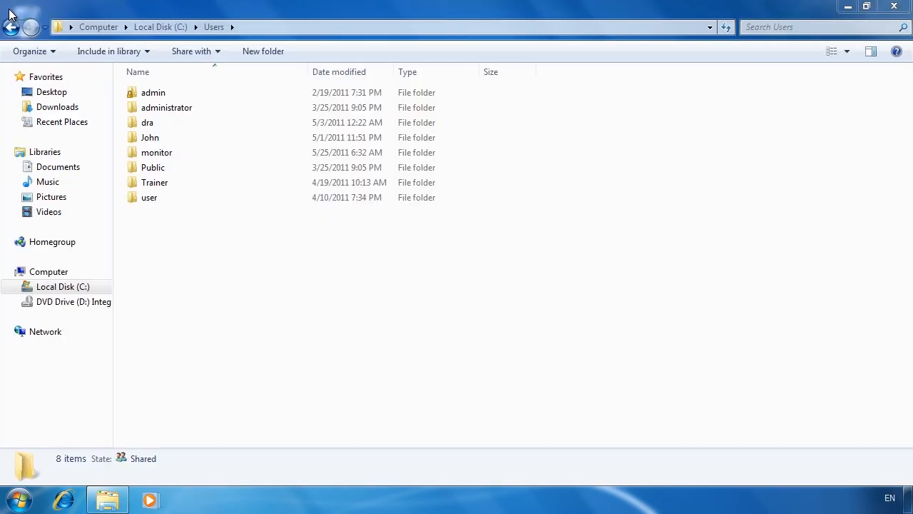
Select the new 'monitor' profile folder in C:\Users, then bring up the Start menu
click(157, 152)
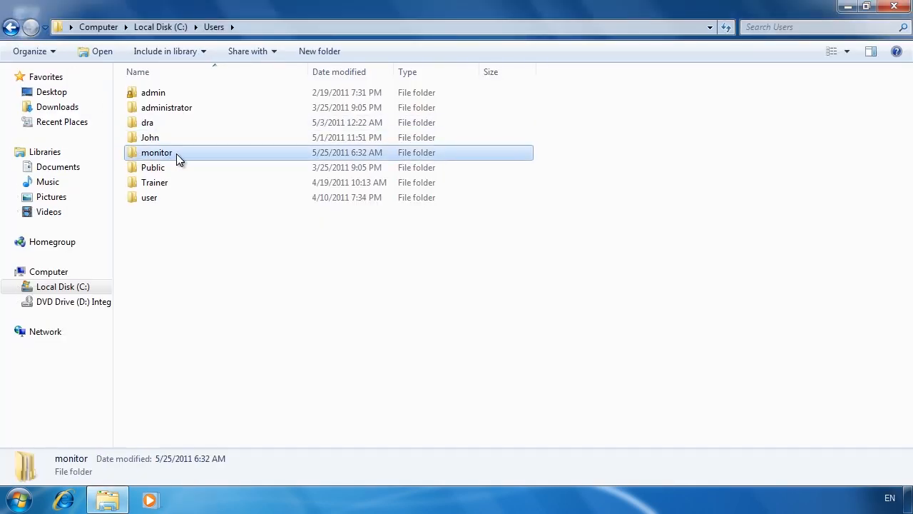
mouse_move(138, 162)
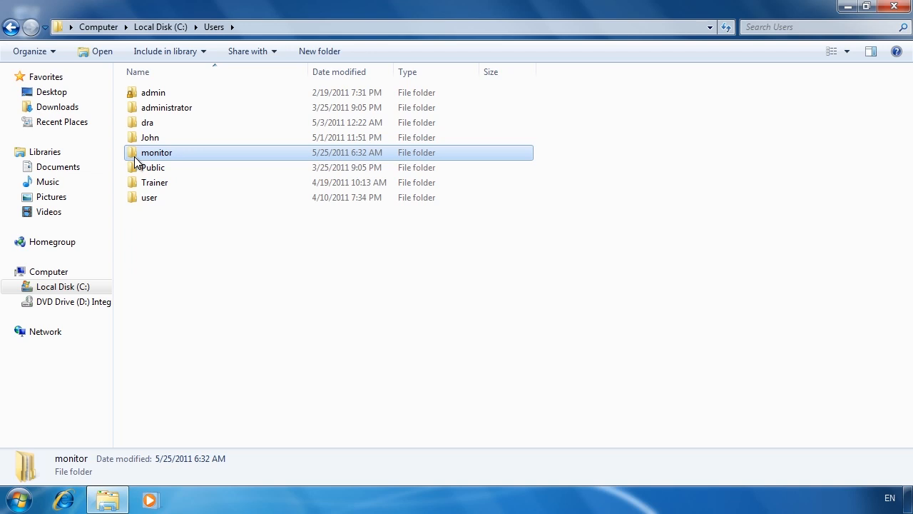
click(16, 495)
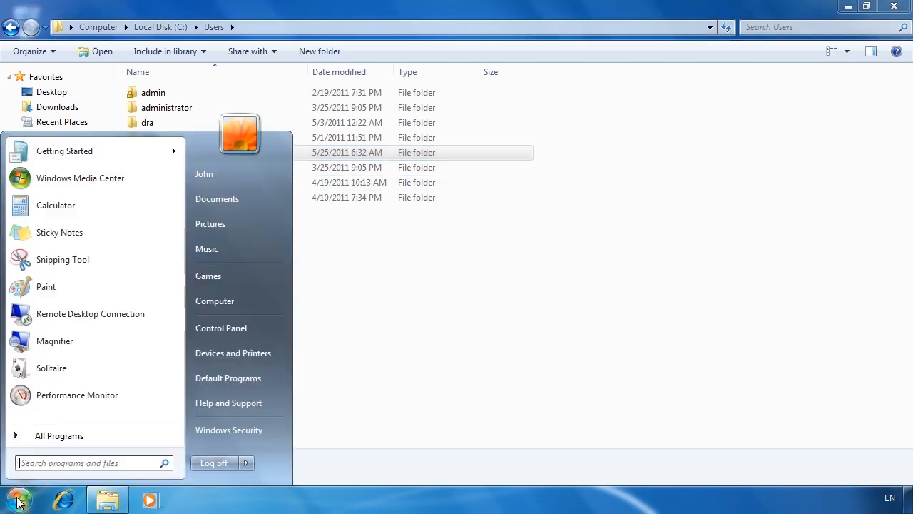
Open cmd and run 'runas /user:ws1\monitor c:\windows\system32\perfmon'
text(cmd)
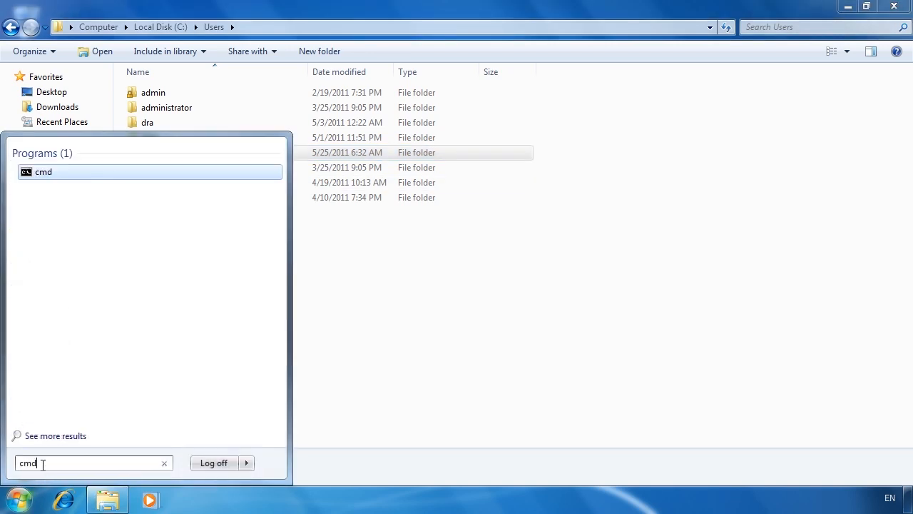
click(43, 172)
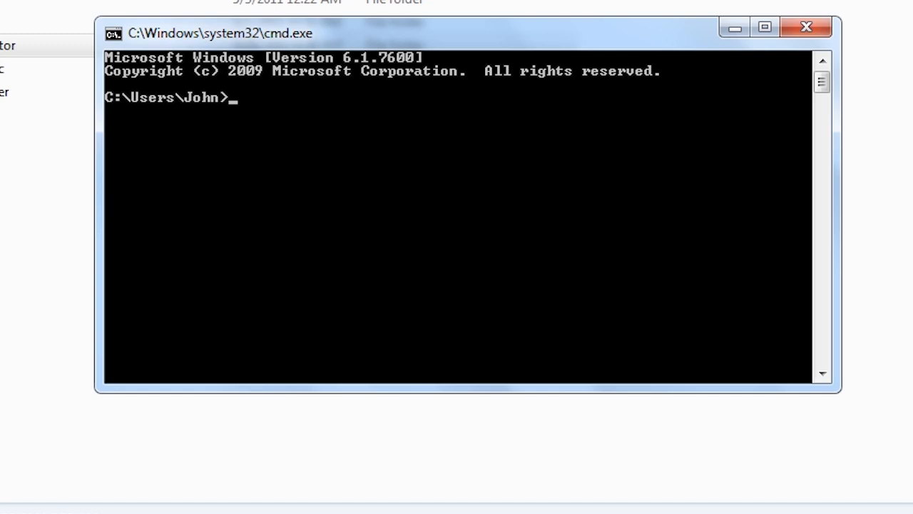
text(runas /user)
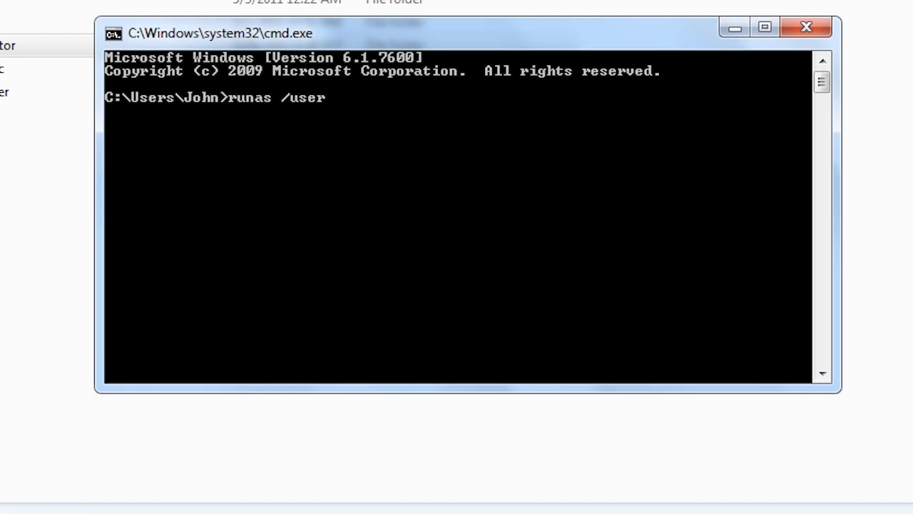
text(:ws1\monitor)
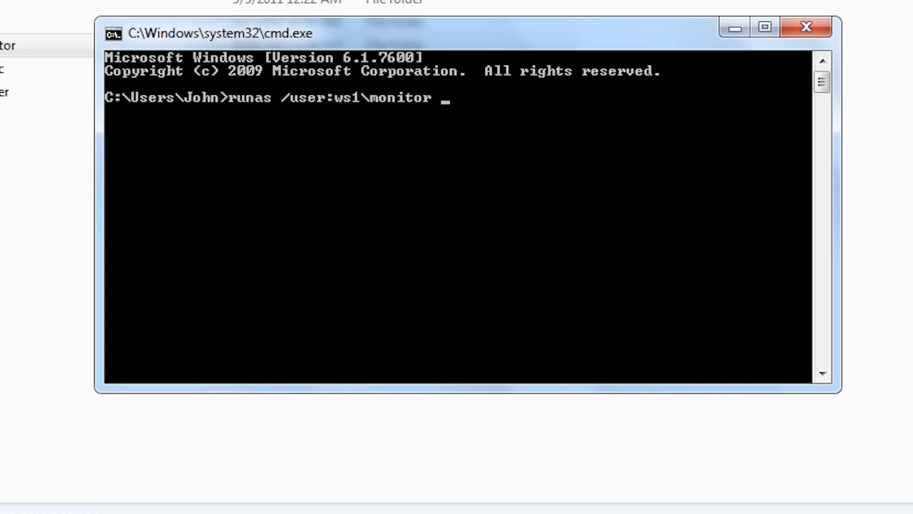
text(c:\windows\system32\per)
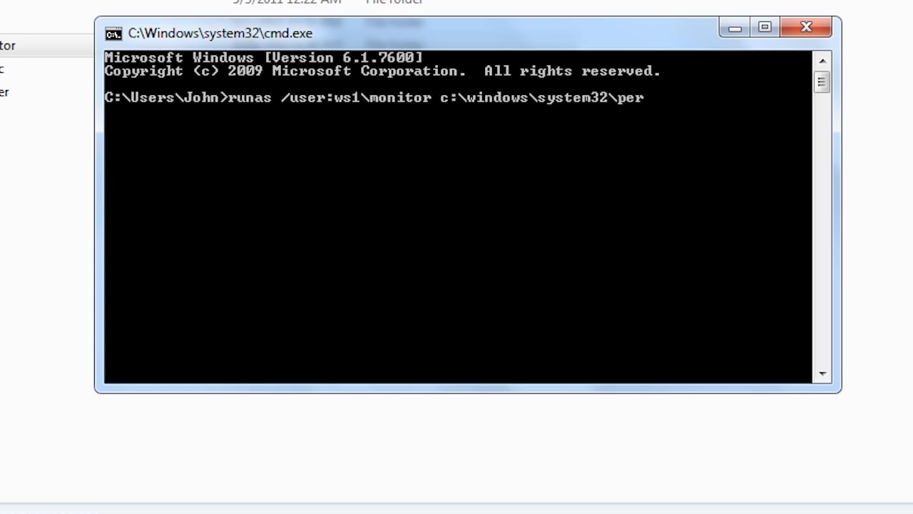
text(fmon)
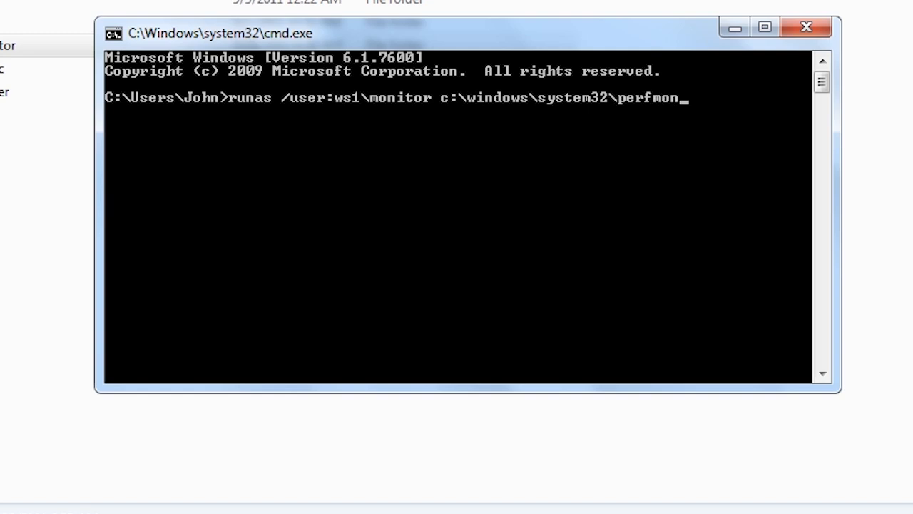
key(Enter)
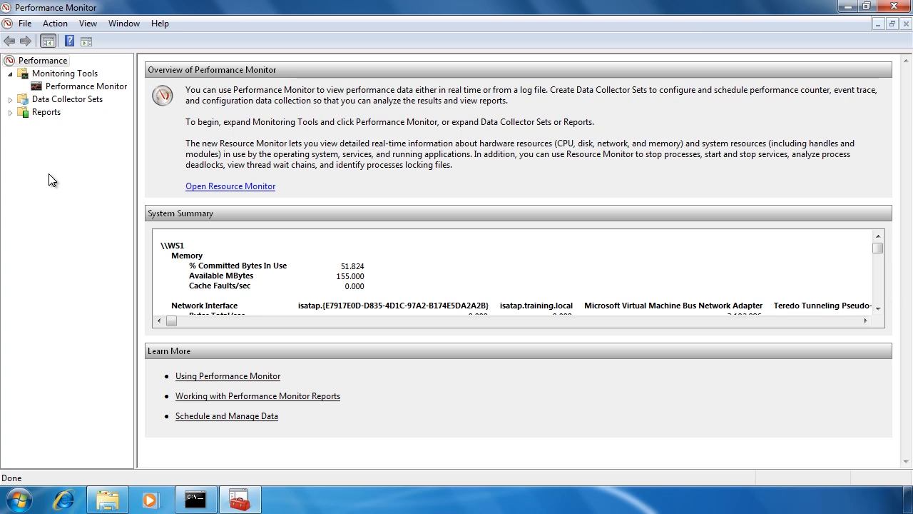
Close the runas-launched Performance Monitor window, returning to Command Prompt
click(8, 7)
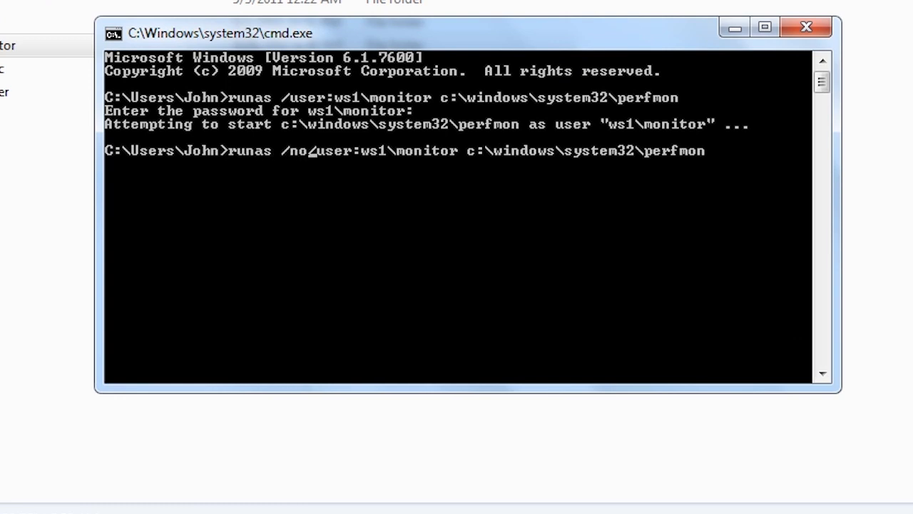
Rerun the runas Performance Monitor command as monitor, adding /noprofile and /savecred
text(profile)
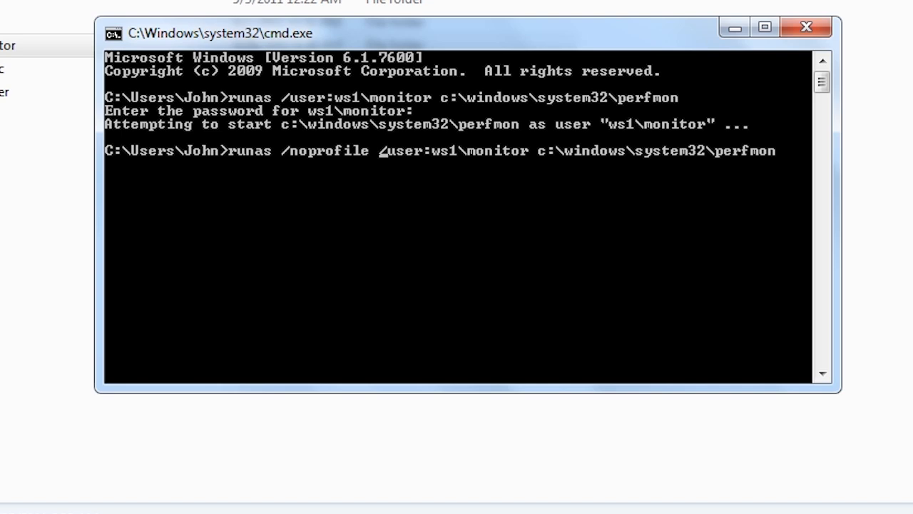
text(sa)
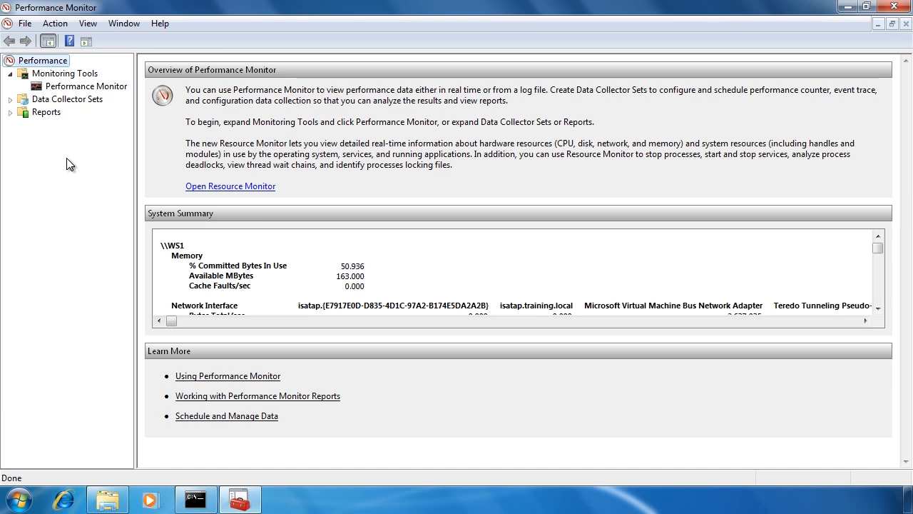
Open Credential Manager from Control Panel and expand the ws1\monitor Interactive Logon credential
click(17, 498)
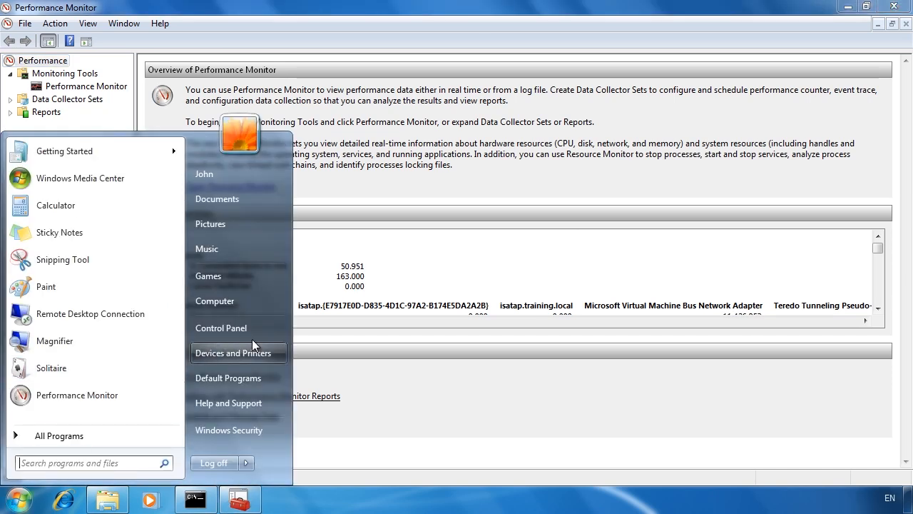
click(221, 327)
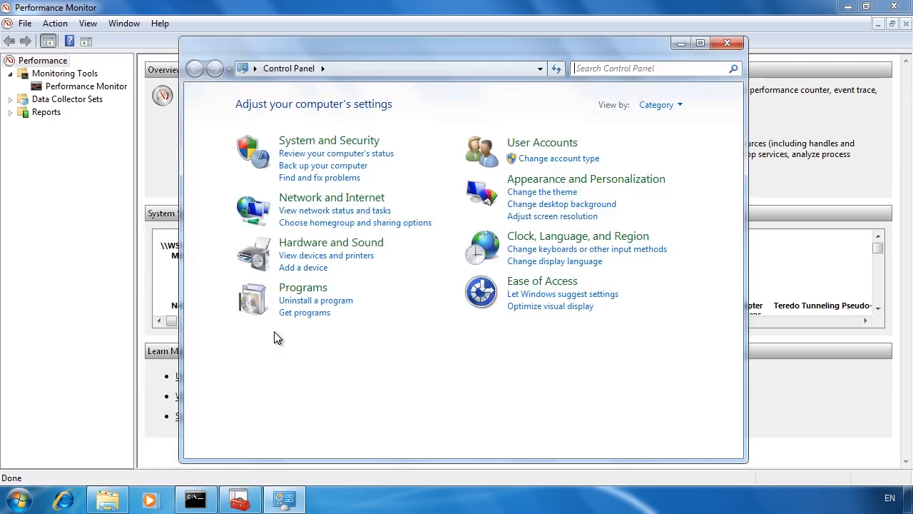
text(c)
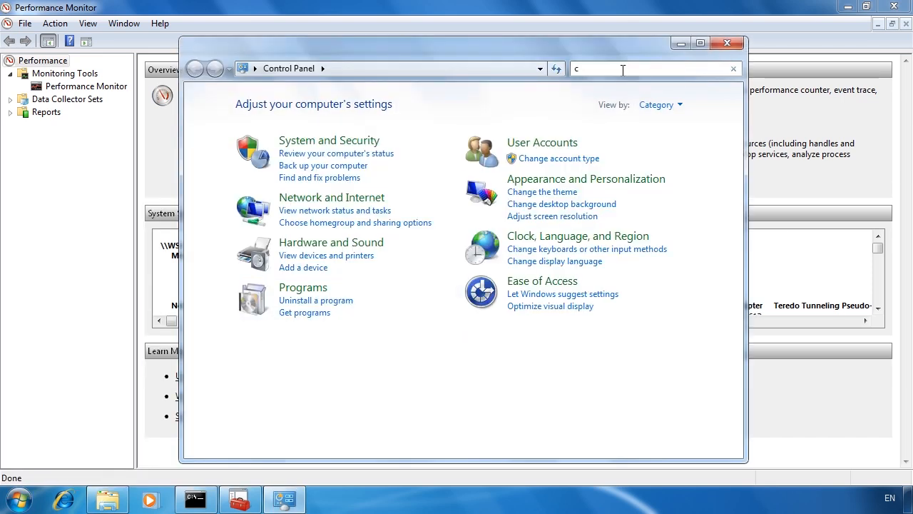
text(red)
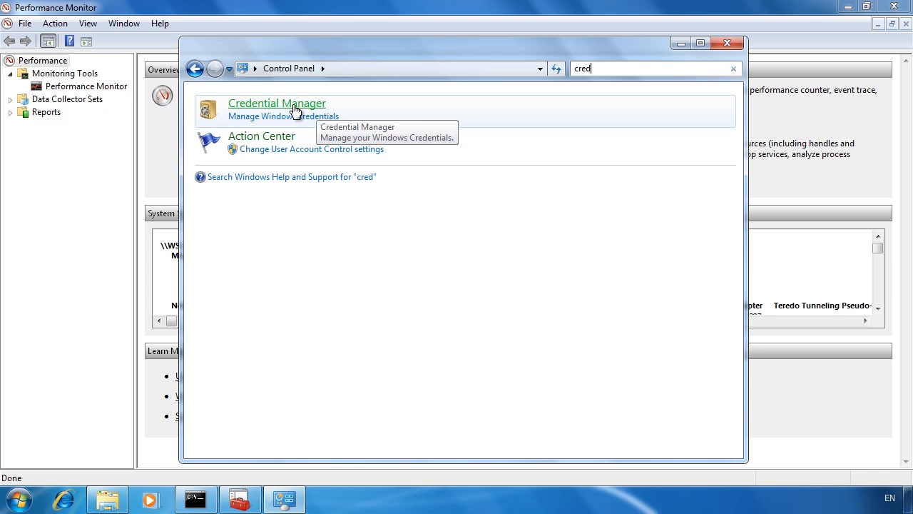
click(276, 102)
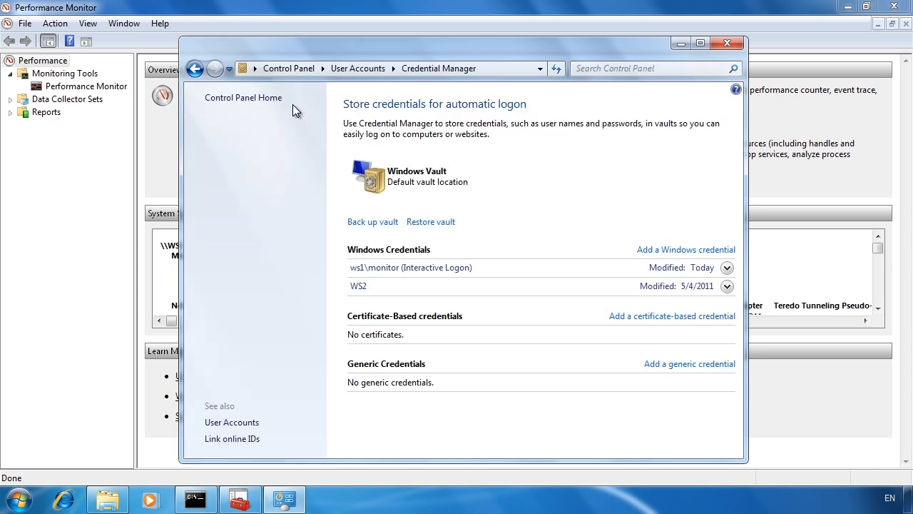
click(726, 267)
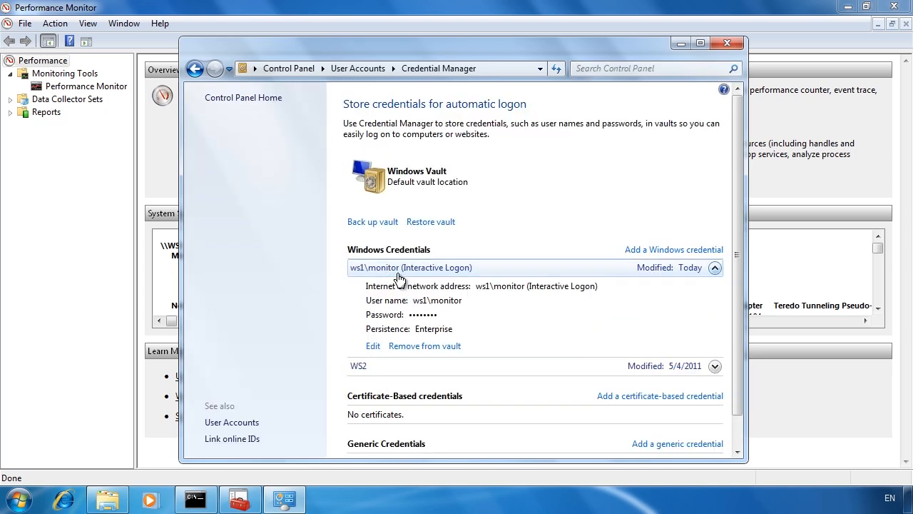